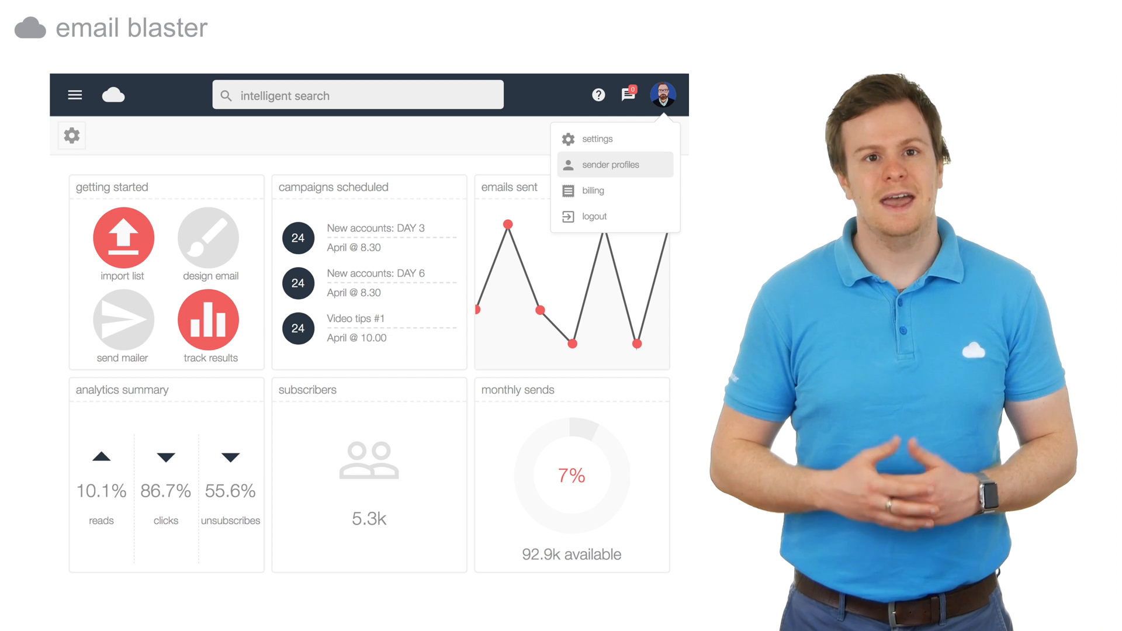
- Show the sender profiles overview listing six profiles, one flagged with a warning
left_click(603, 163)
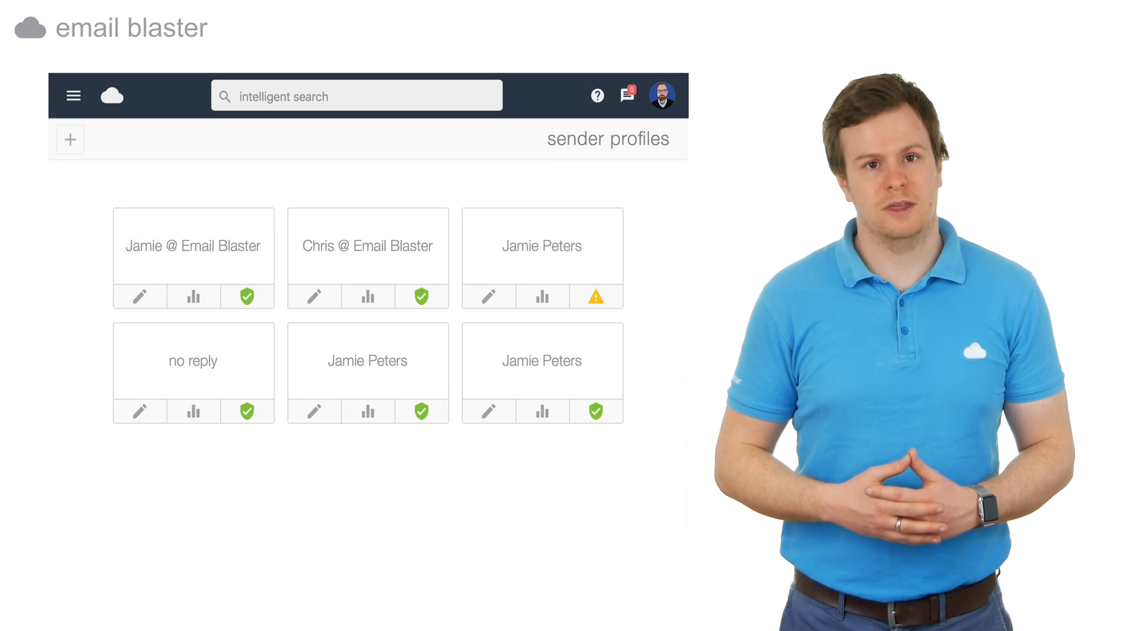